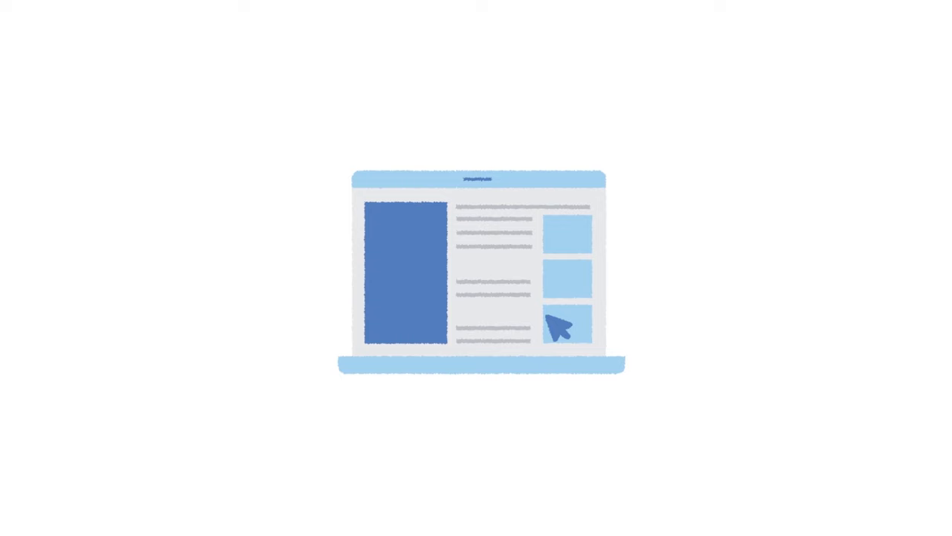
left_click(568, 326)
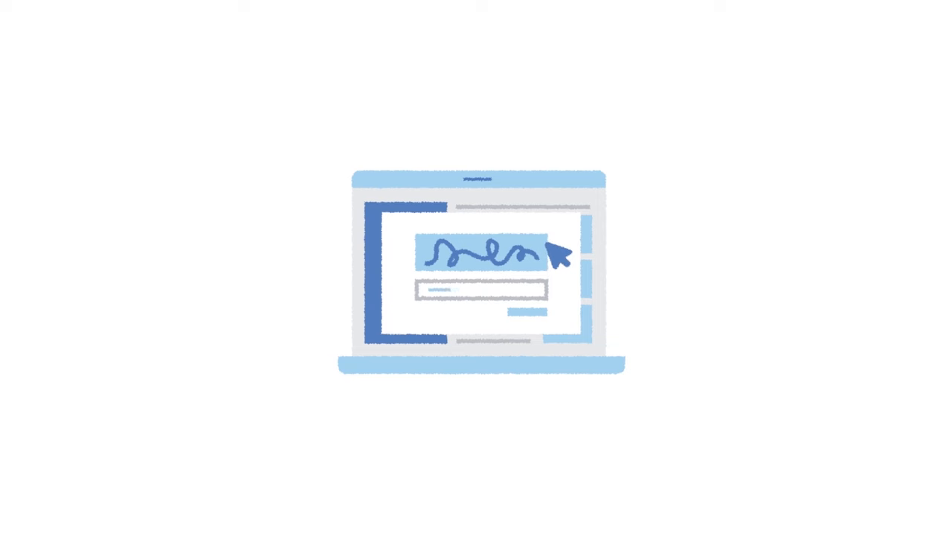
type("text")
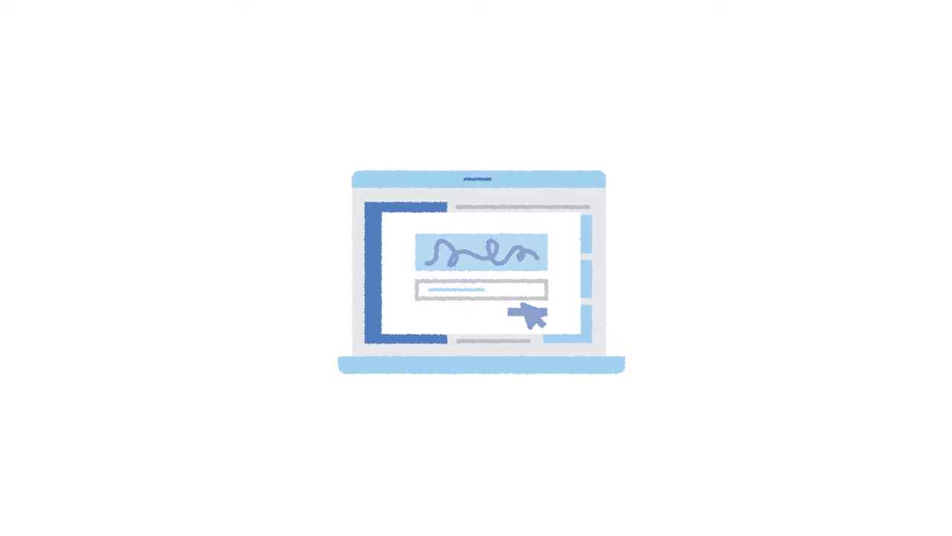
left_click(528, 315)
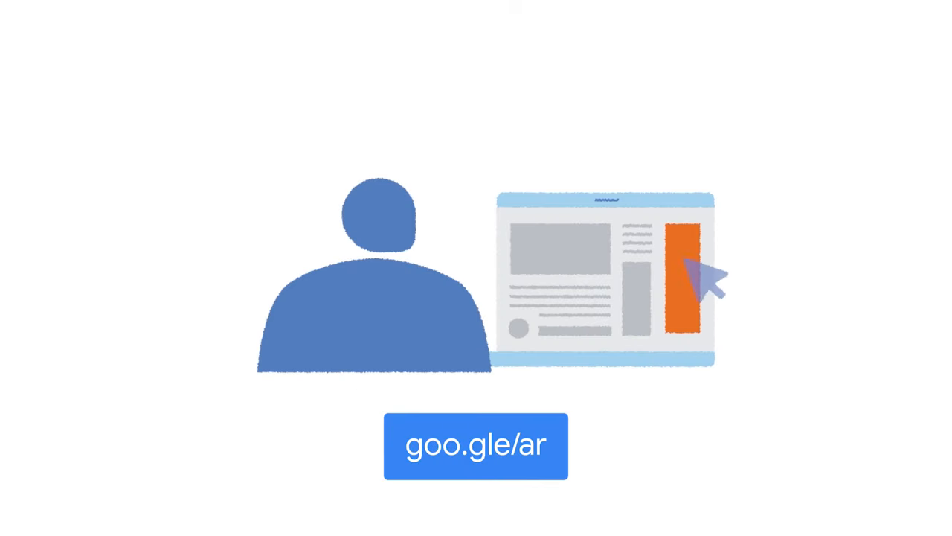
left_click(700, 268)
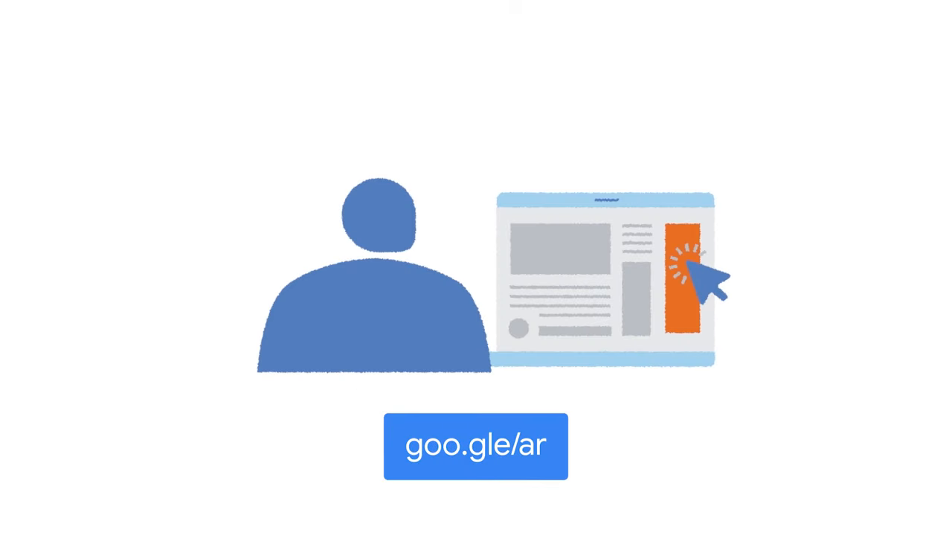